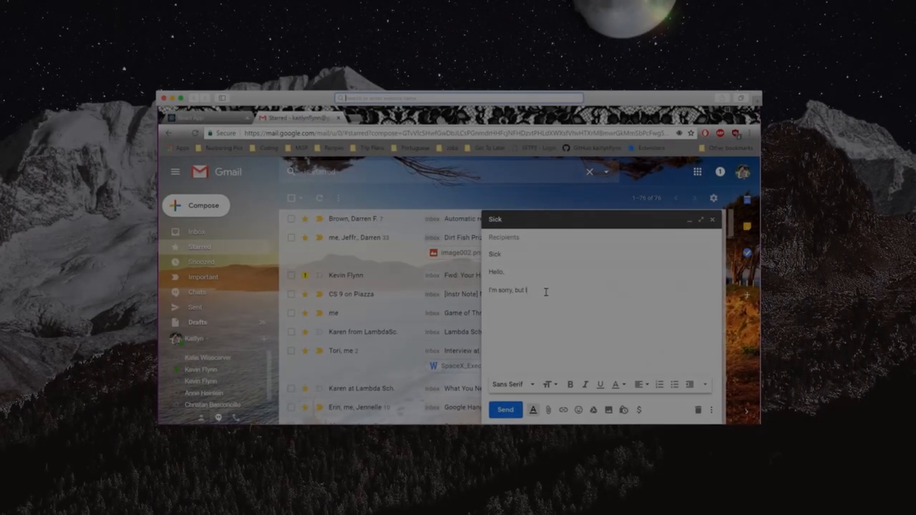
- Write the Sick email body: not feeling well, 102-degree fever all evening, avoiding contaminating the office with germs
type("am not feeling well and don't think I'll be making it into the office today as")
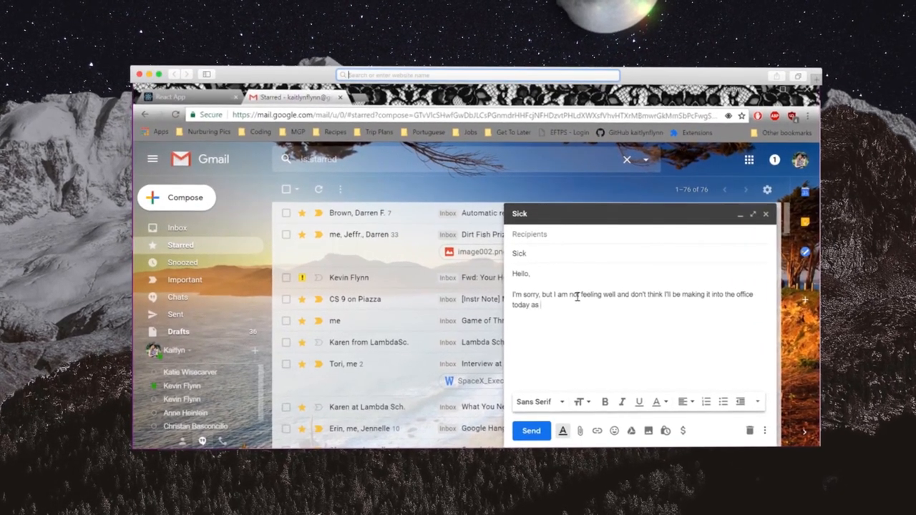
type("I have 102 degree f")
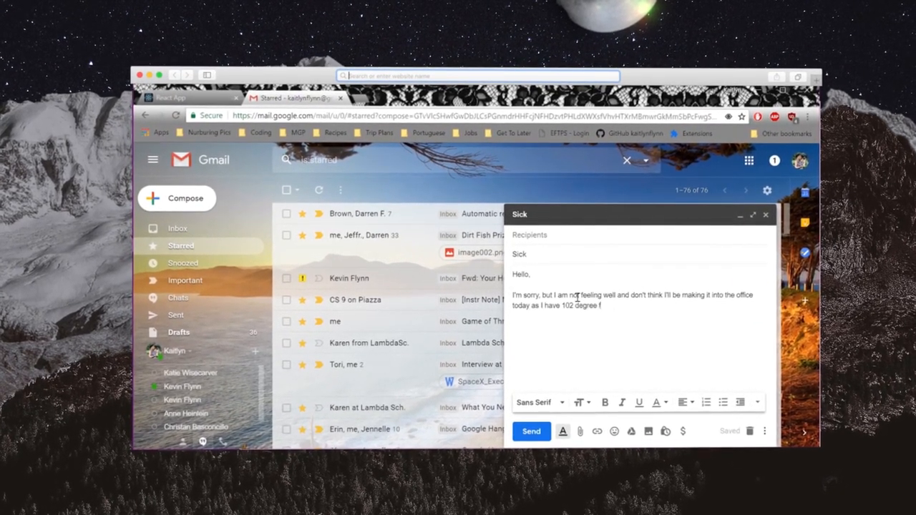
type("been")
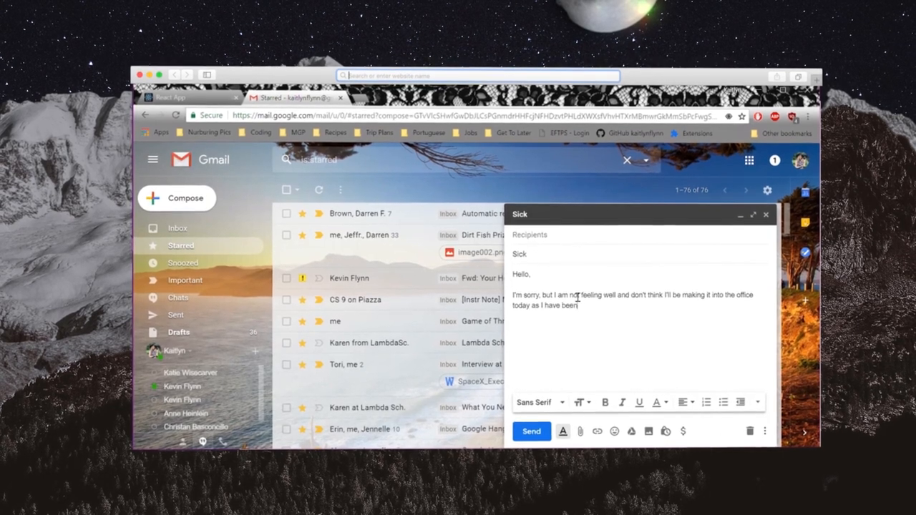
type("running a very high fever all evening.")
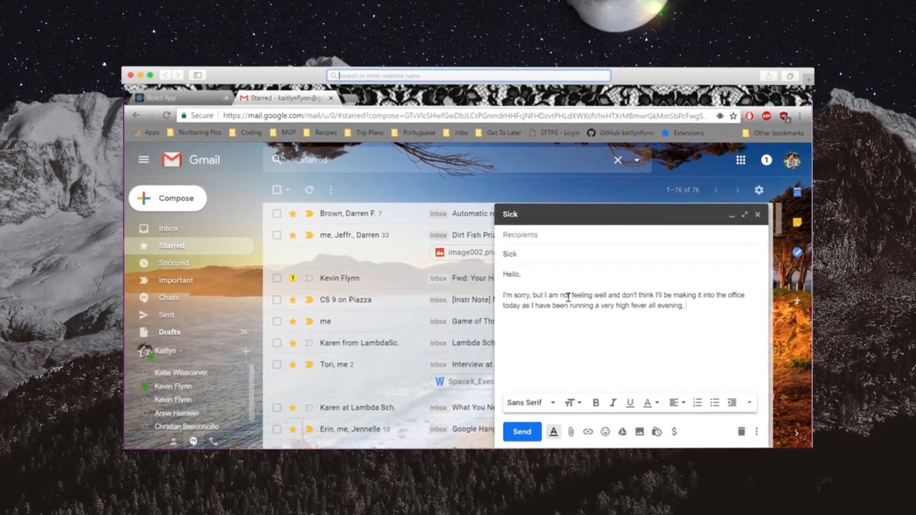
type("I don't want to contaminate the office with my")
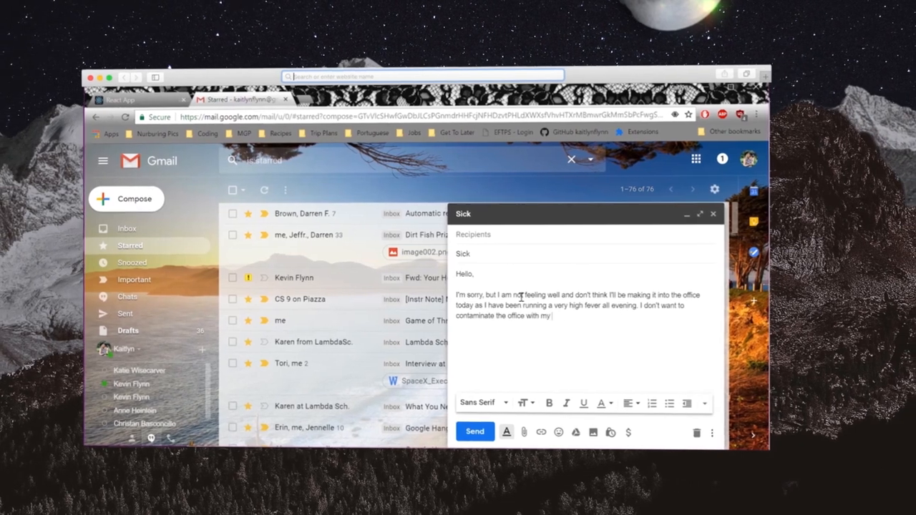
type("germs!")
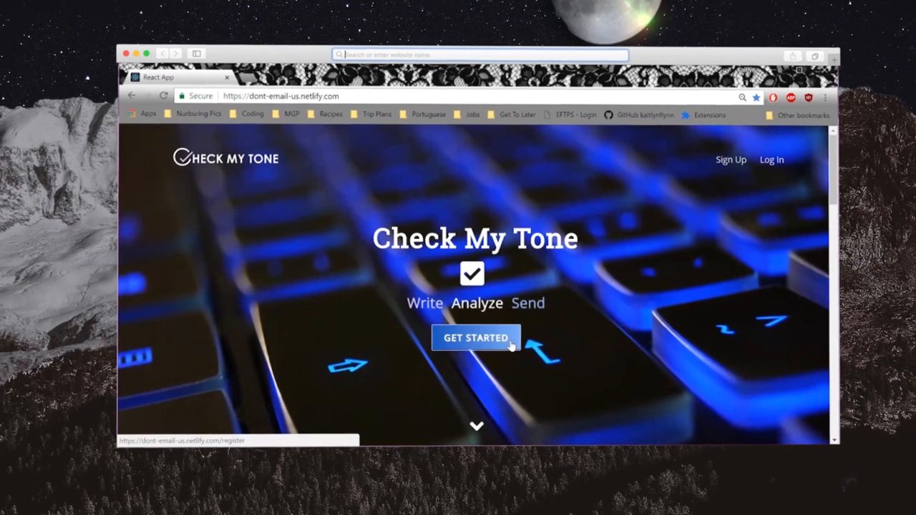
- Enter the app via Get Started, analyze the Thank You email, and begin an apology line 'So sorry for any inconvenience'
left_click(475, 338)
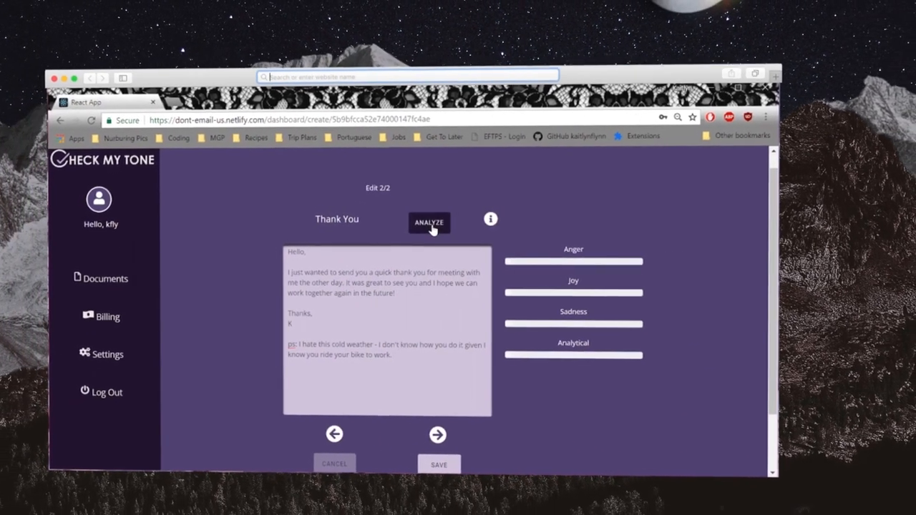
left_click(430, 221)
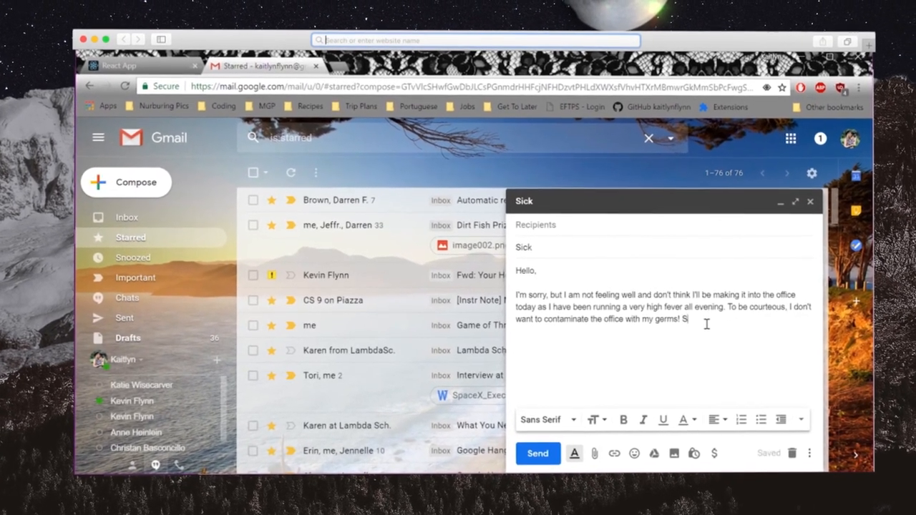
type("So sorry for any inconvenie")
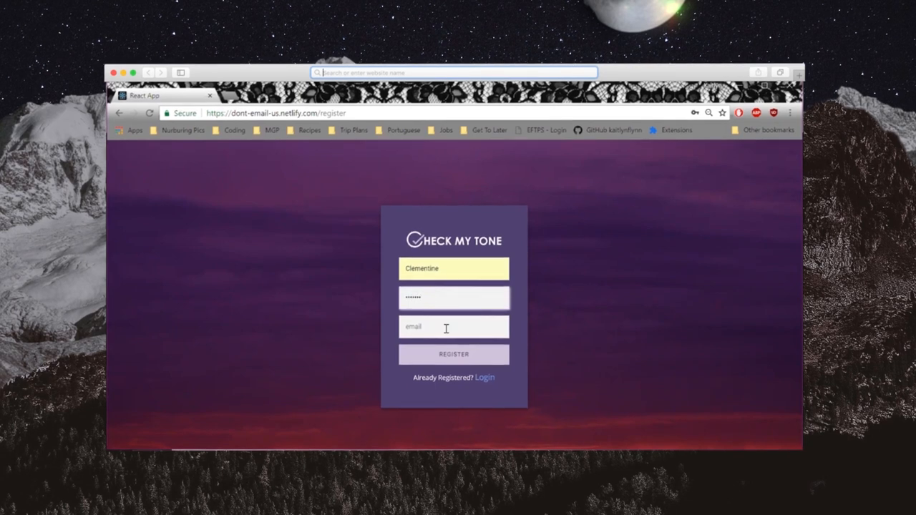
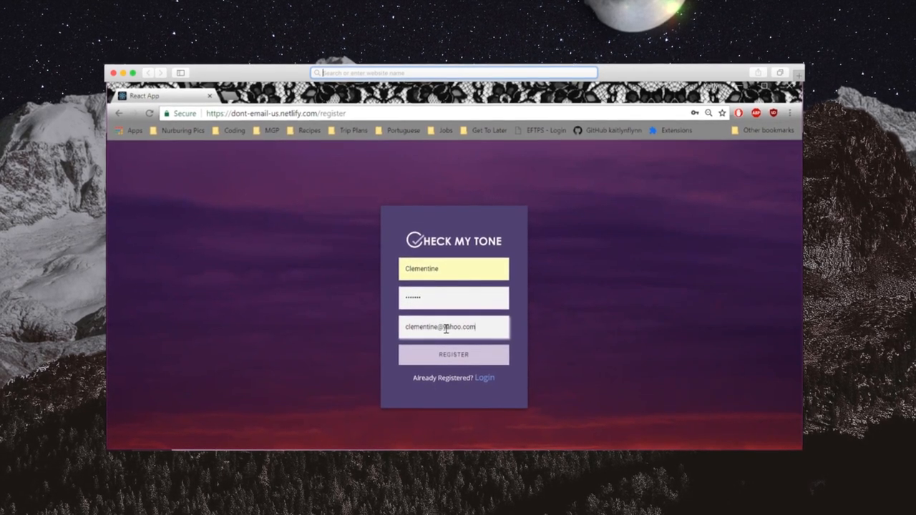
left_click(452, 355)
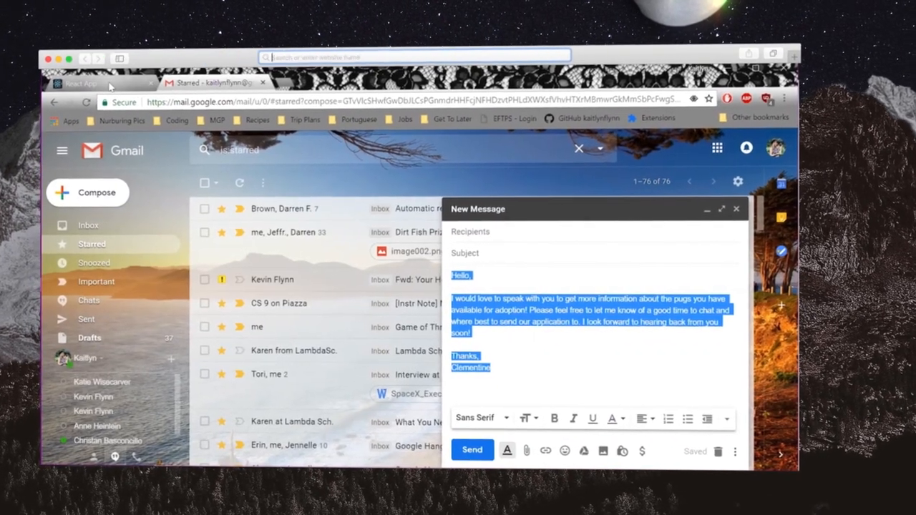
left_click(92, 71)
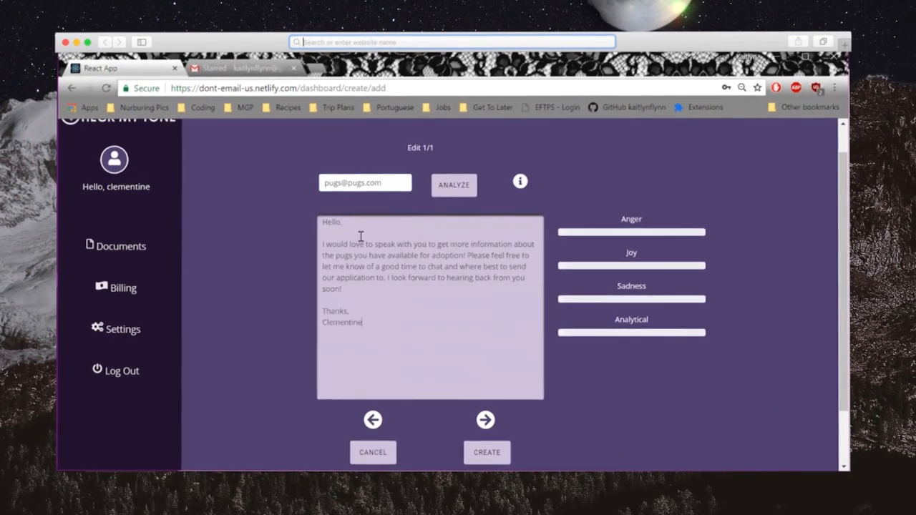
- Create the pug adoption inquiry document and run its tone analysis
left_click(487, 453)
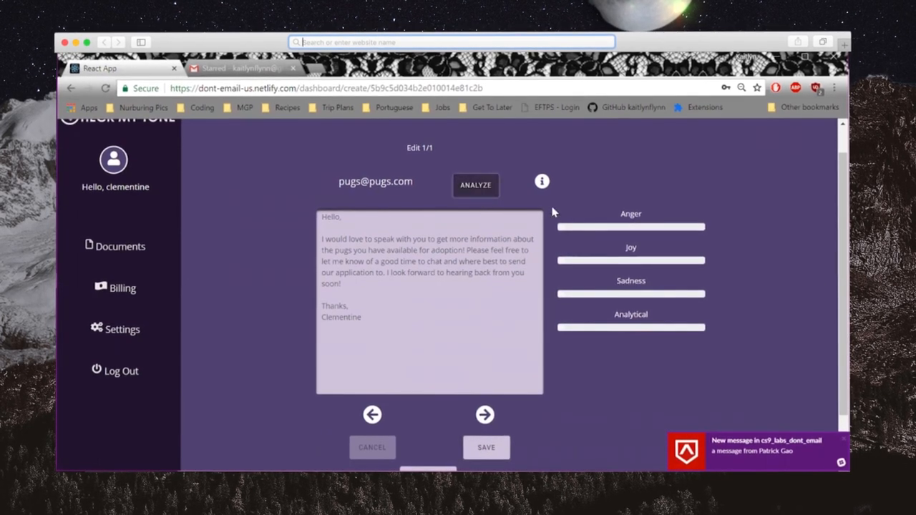
left_click(475, 185)
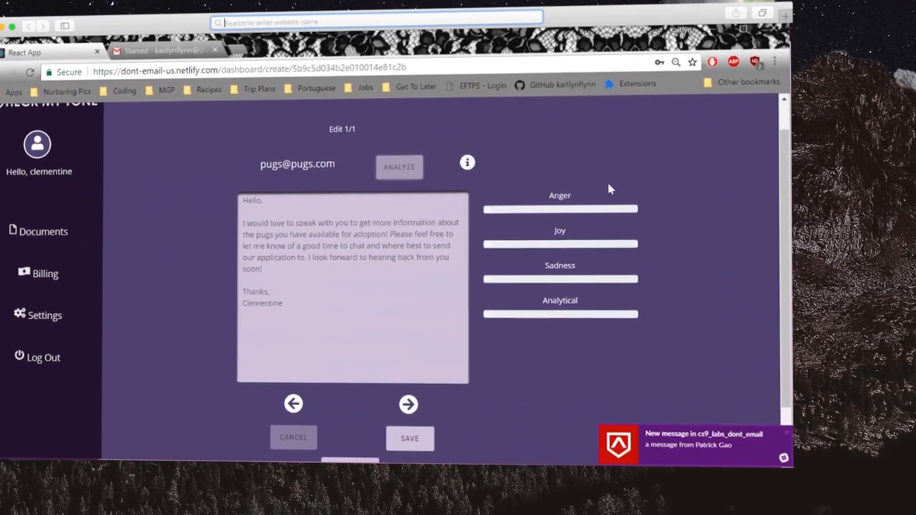
left_click(399, 166)
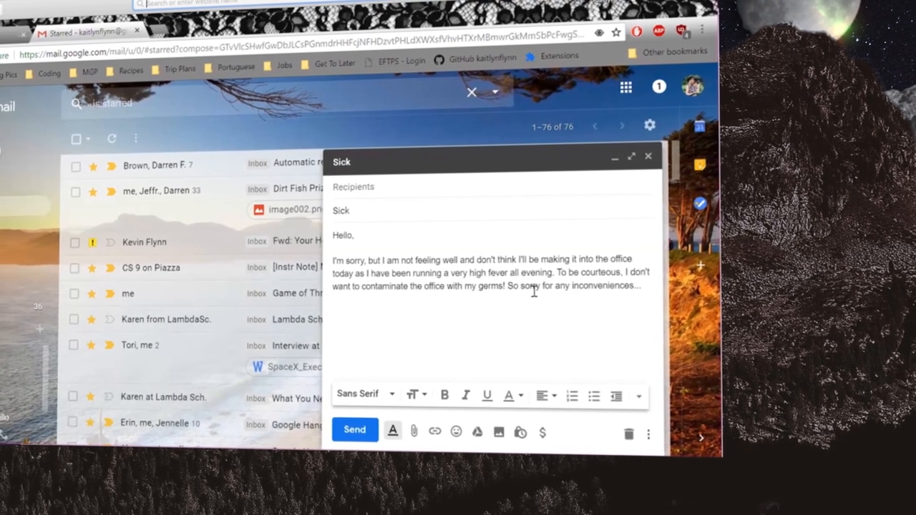
- Sign off the Sick email with 'Thanks,'
type("Thanks,")
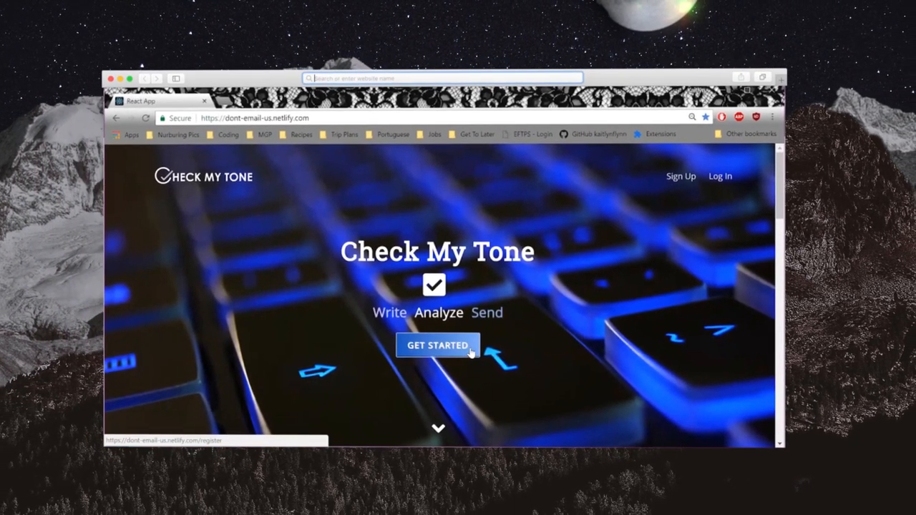
- Enter the app, analyze the first saved Gandalf letter, and view its anger and joy score details
left_click(438, 344)
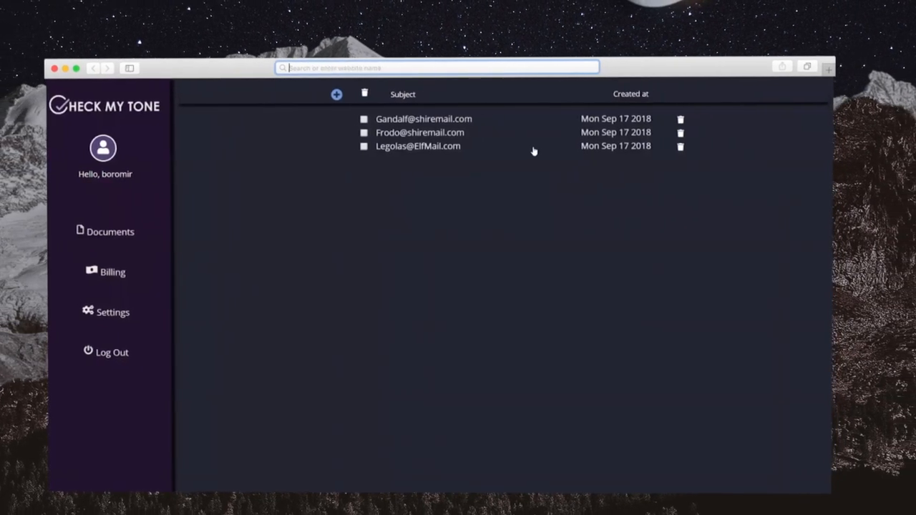
left_click(424, 119)
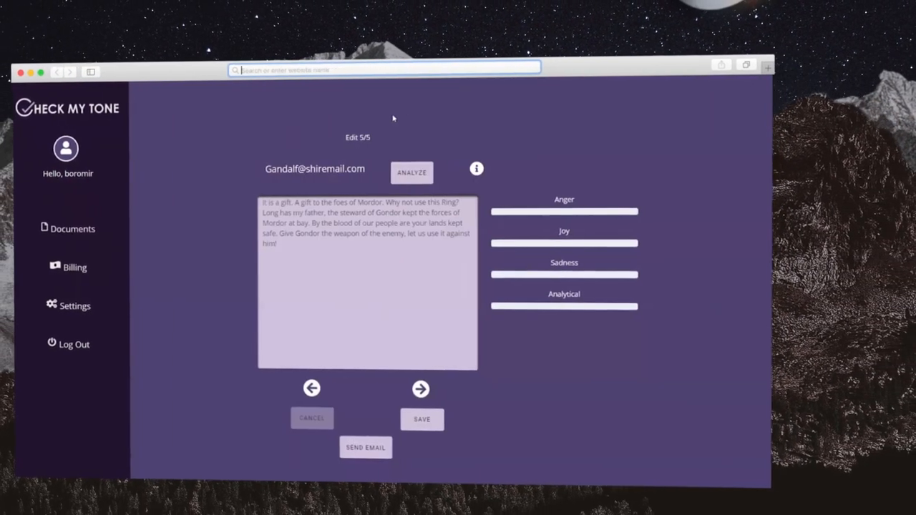
left_click(412, 171)
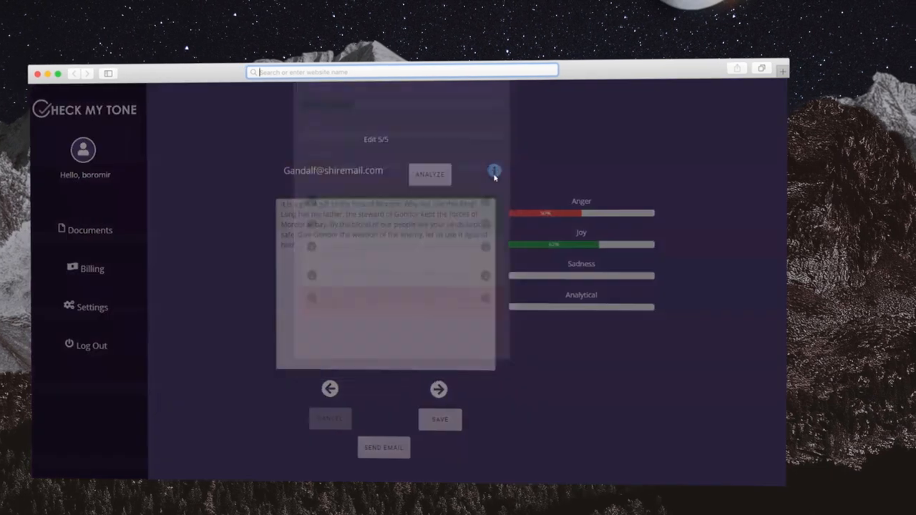
left_click(495, 172)
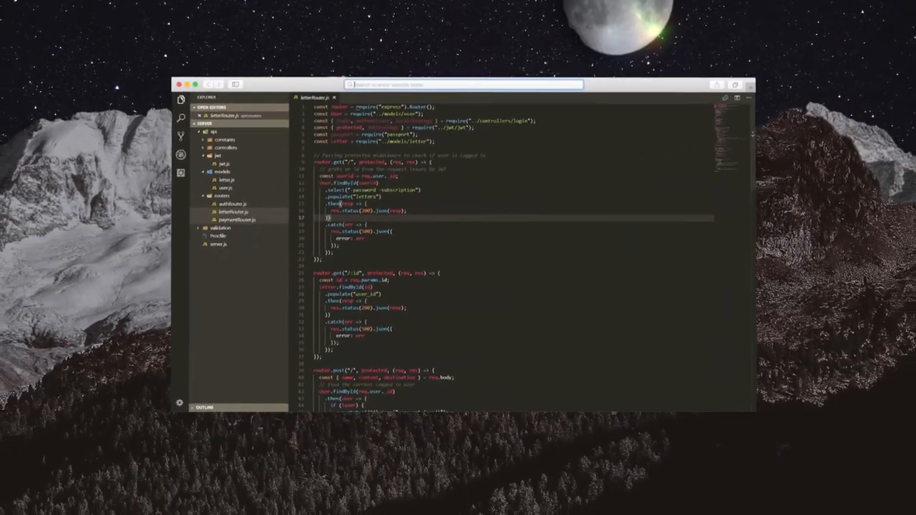
- Scroll through letterRouter.js to review the letters router endpoints
scroll("down", 3)
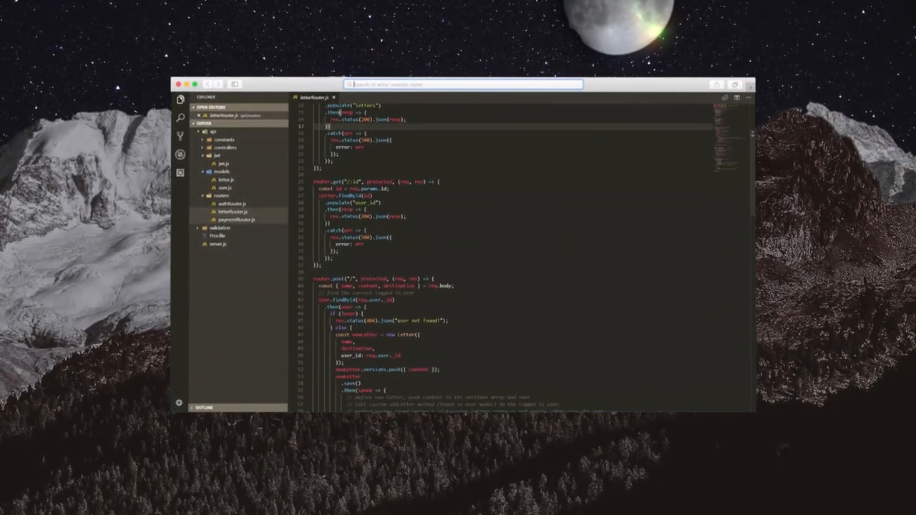
scroll("down", 3)
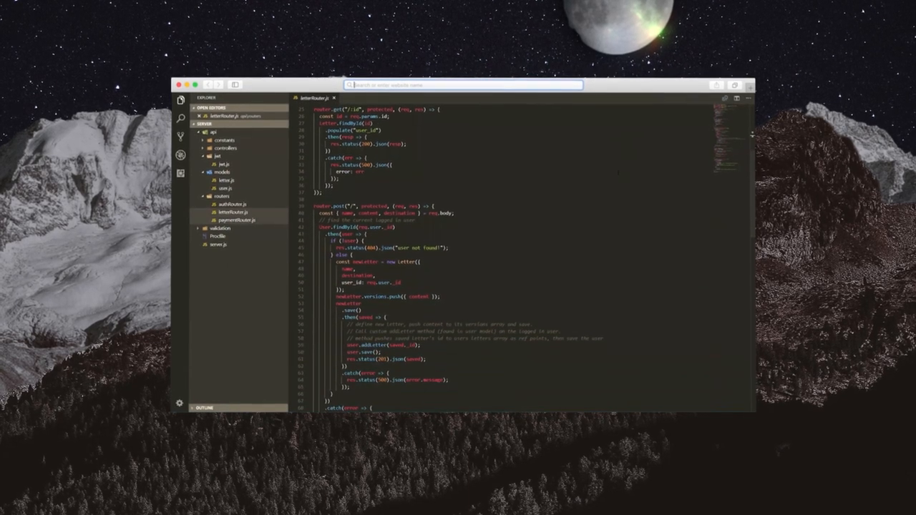
scroll("down", 3)
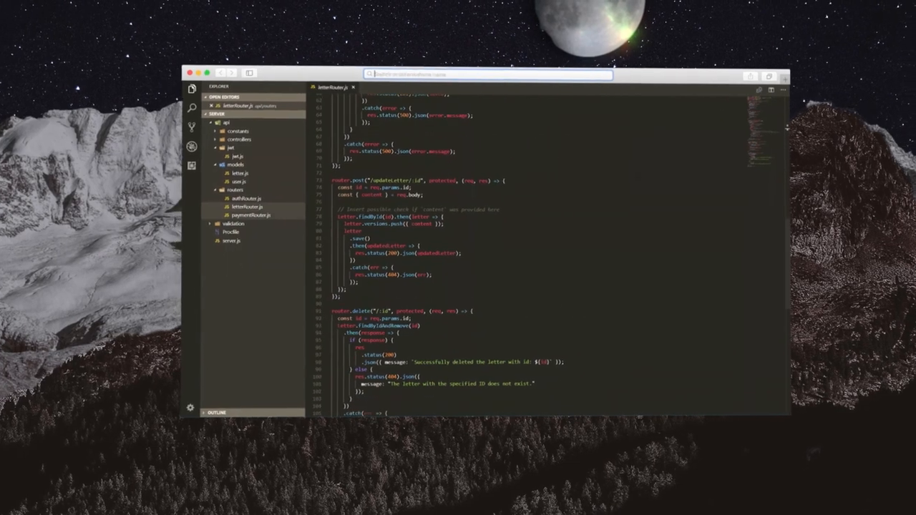
scroll("down", 3)
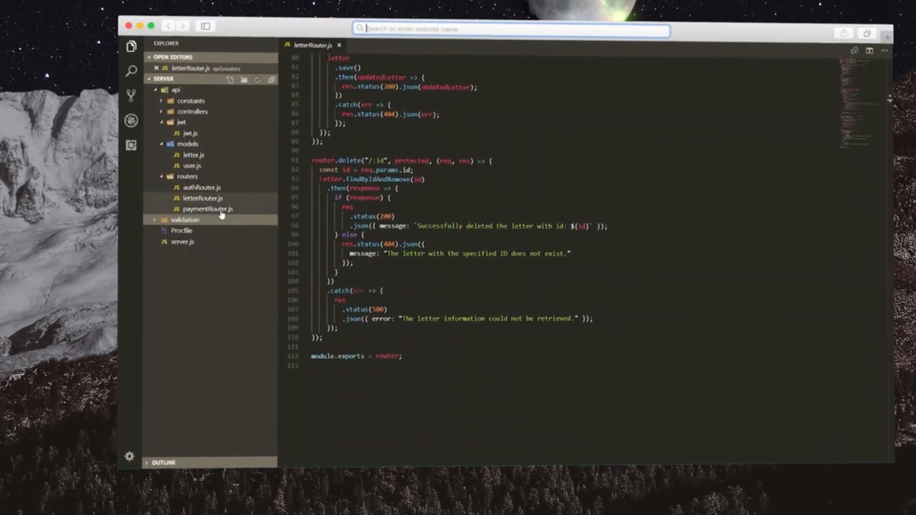
- Review paymentRouter.js and the letter.js model, then open the user.js model schema
left_click(208, 209)
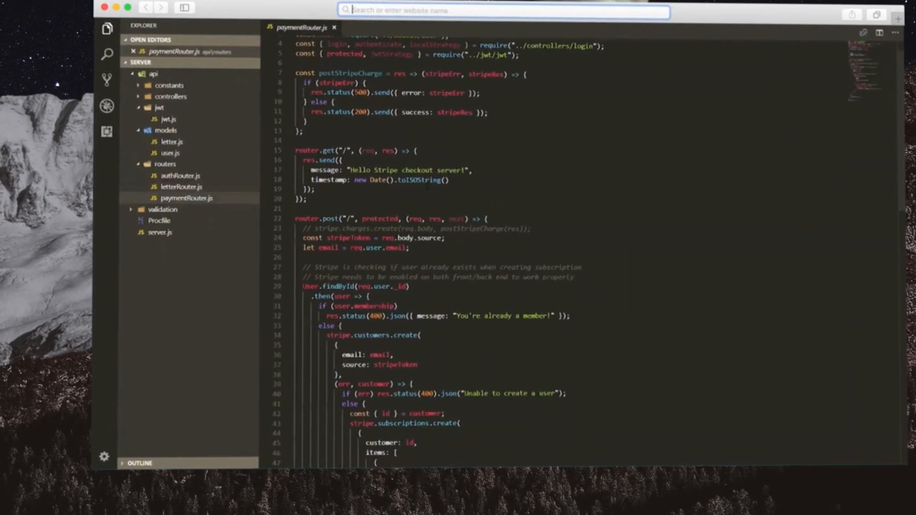
scroll("down", 3)
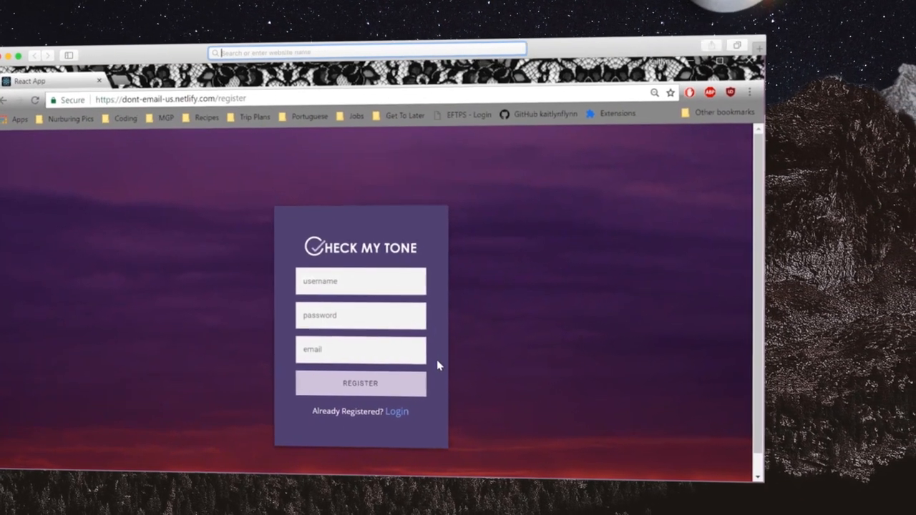
left_click(397, 411)
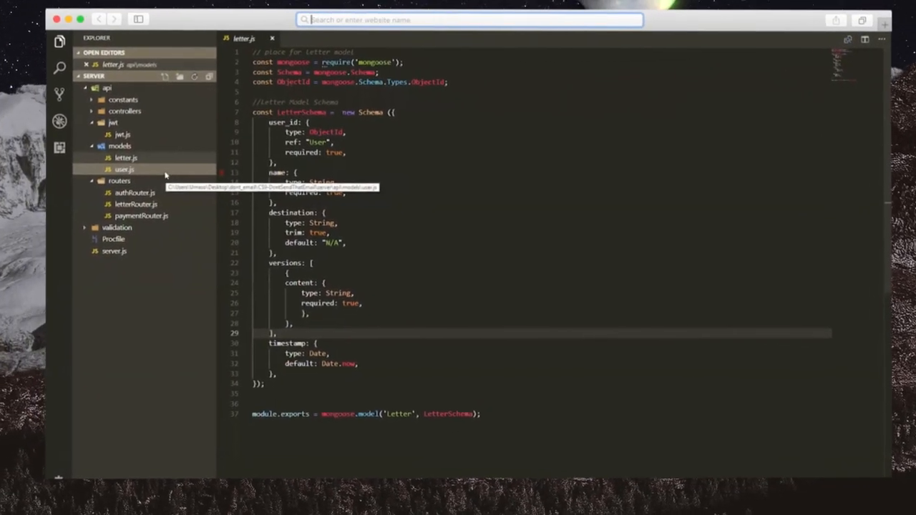
left_click(124, 169)
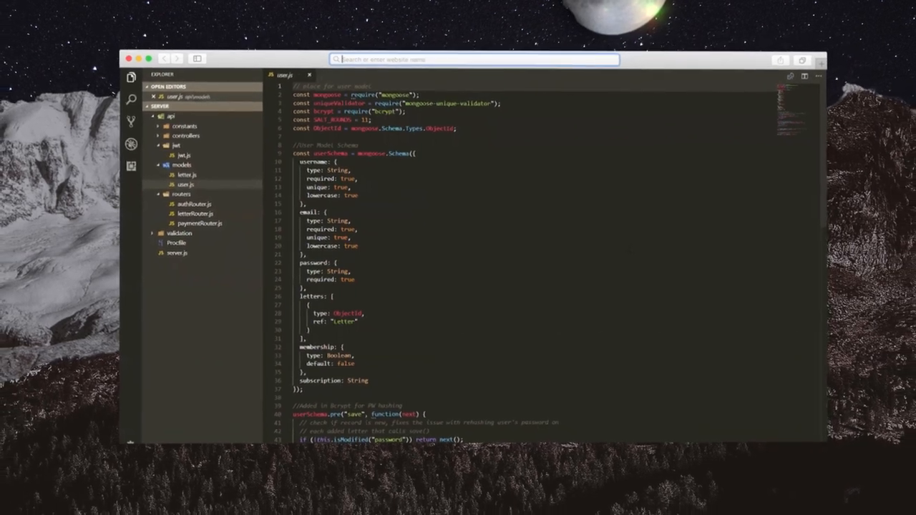